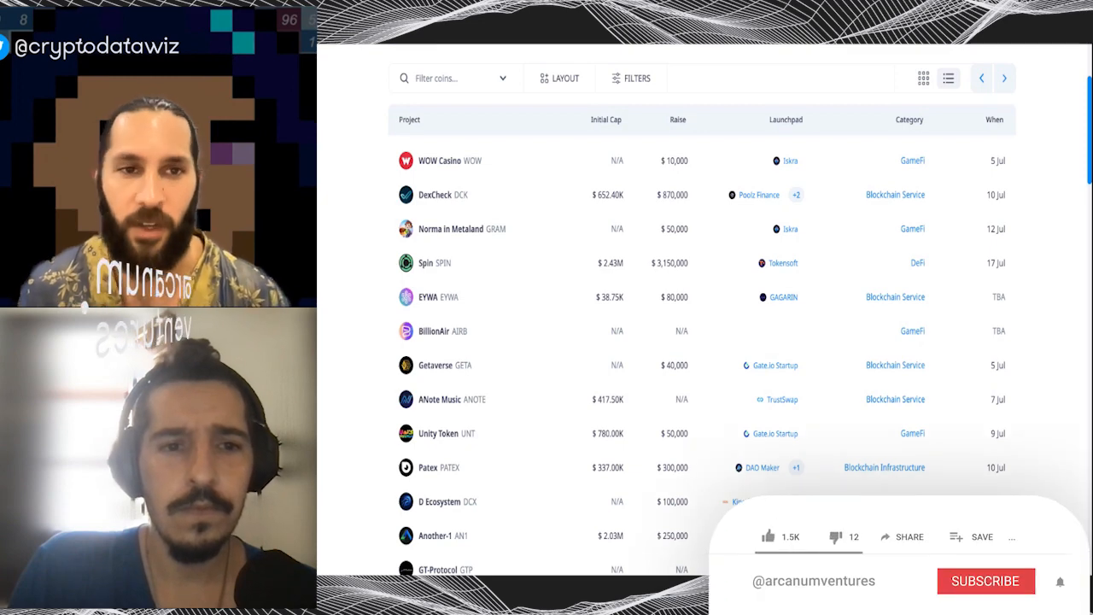
# Expand DexCheck's launchpad list to show Poolz Finance, Enjinstarter and Seedify.
pyautogui.click(985, 580)
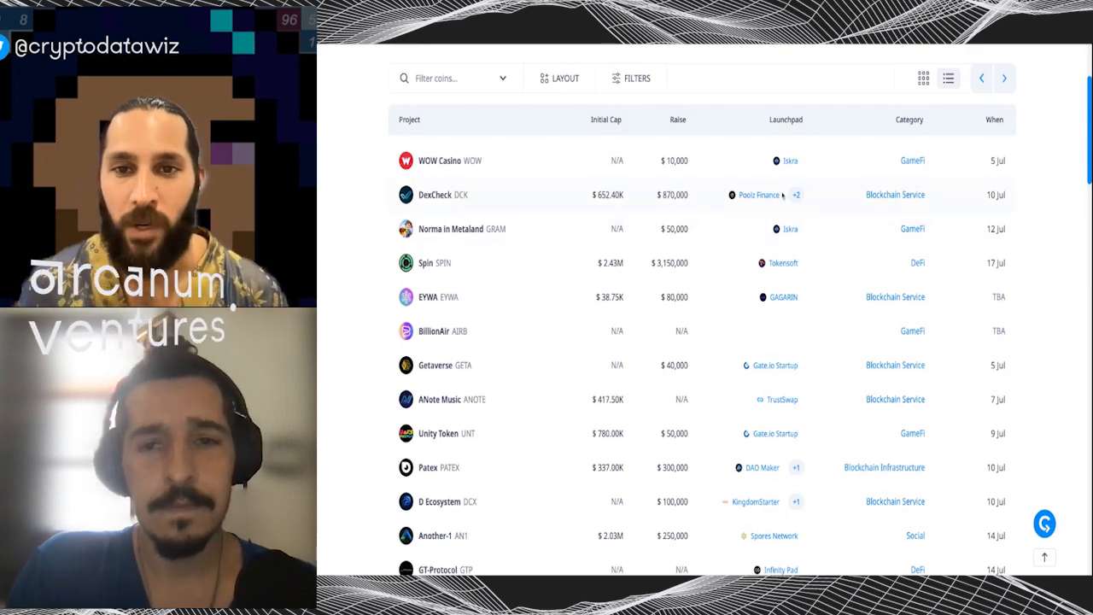
pyautogui.click(796, 195)
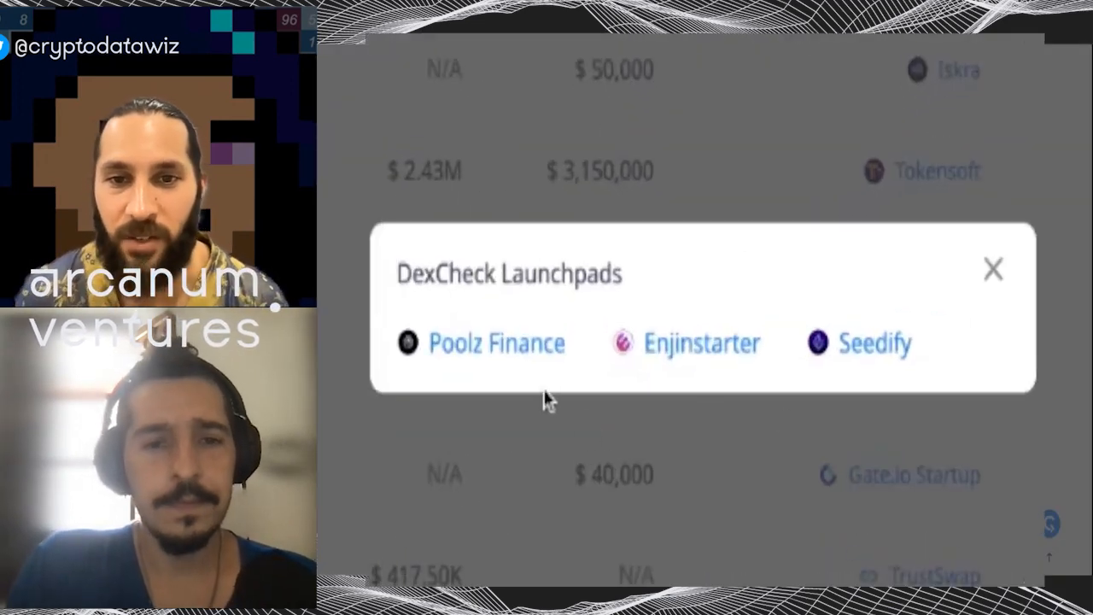
pyautogui.moveTo(1003, 320)
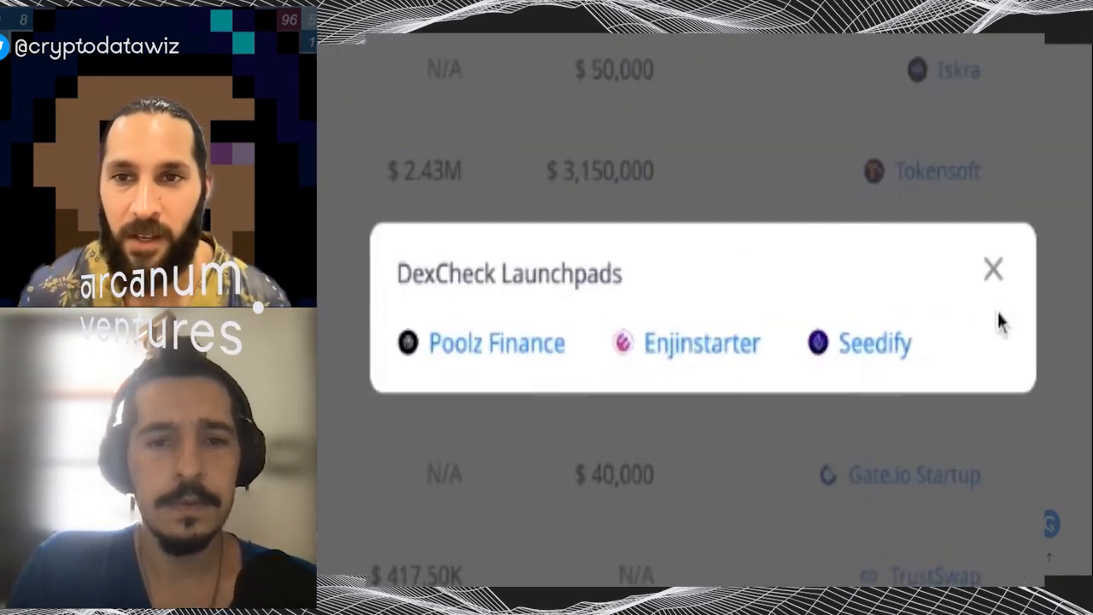
# Close the launchpads popup and open DexCheck's IDO page showing the $870K sale on Seedify.
pyautogui.click(993, 269)
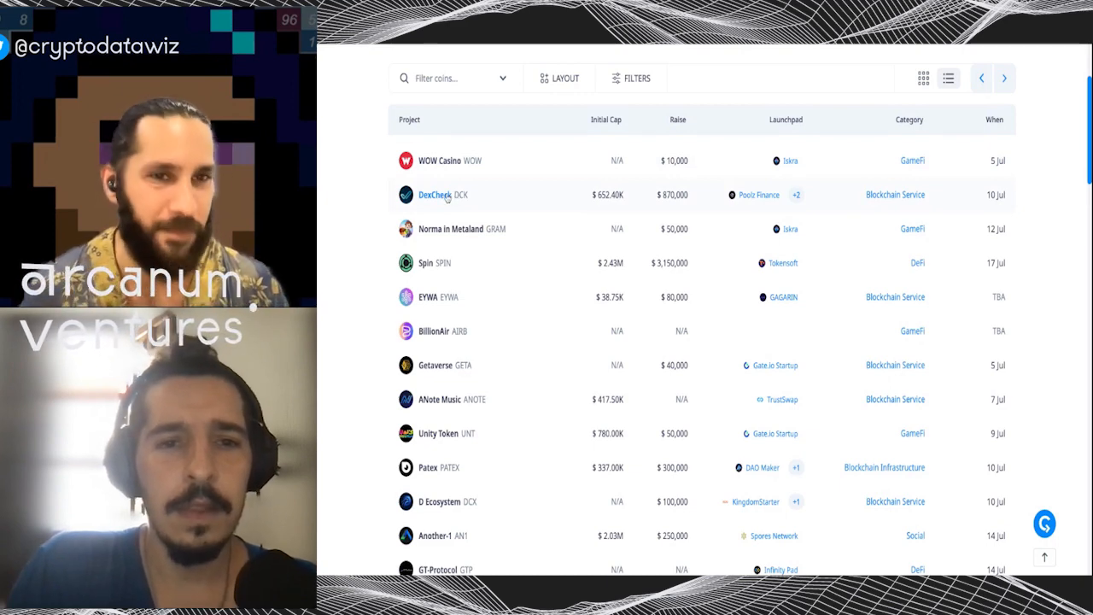
pyautogui.moveTo(376, 200)
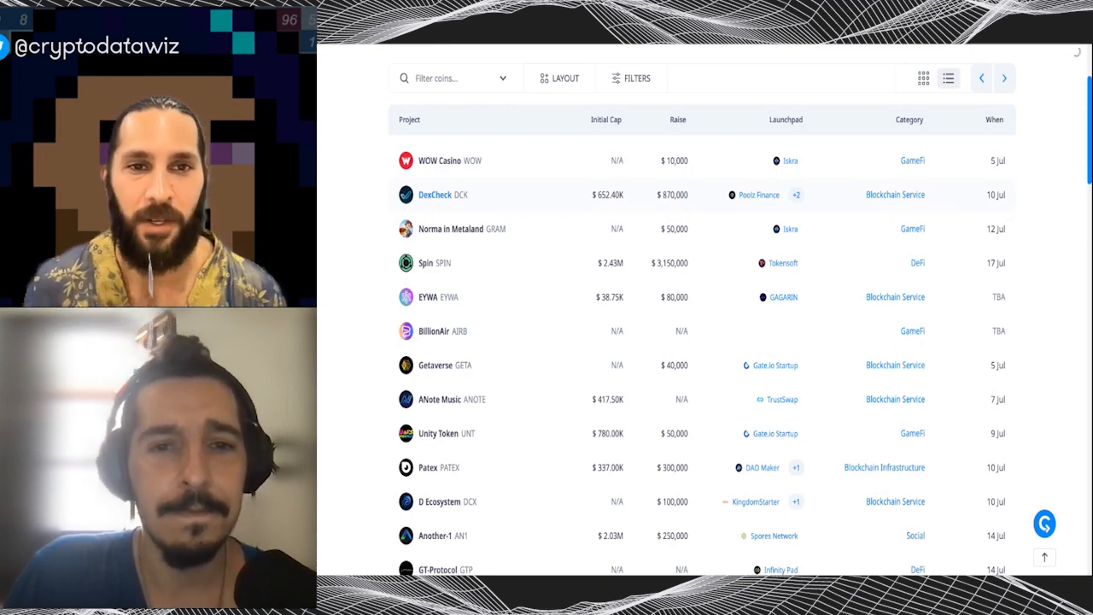
pyautogui.click(436, 195)
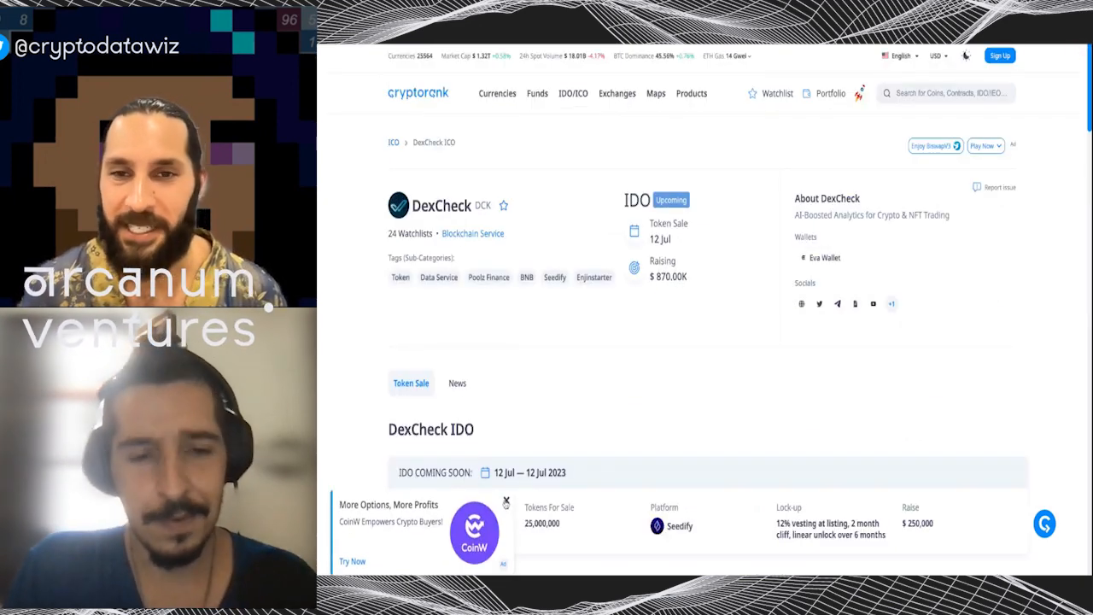
# Dismiss the CoinW ad and review DexCheck's sale rounds, tokenomics and screenshots.
pyautogui.click(506, 499)
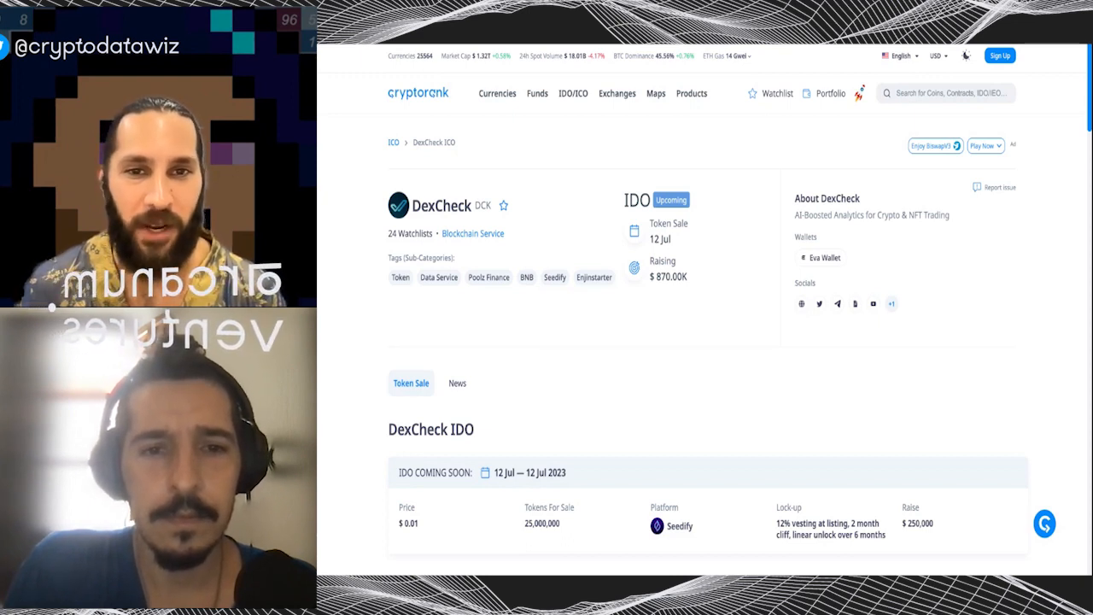
pyautogui.scroll(-3)
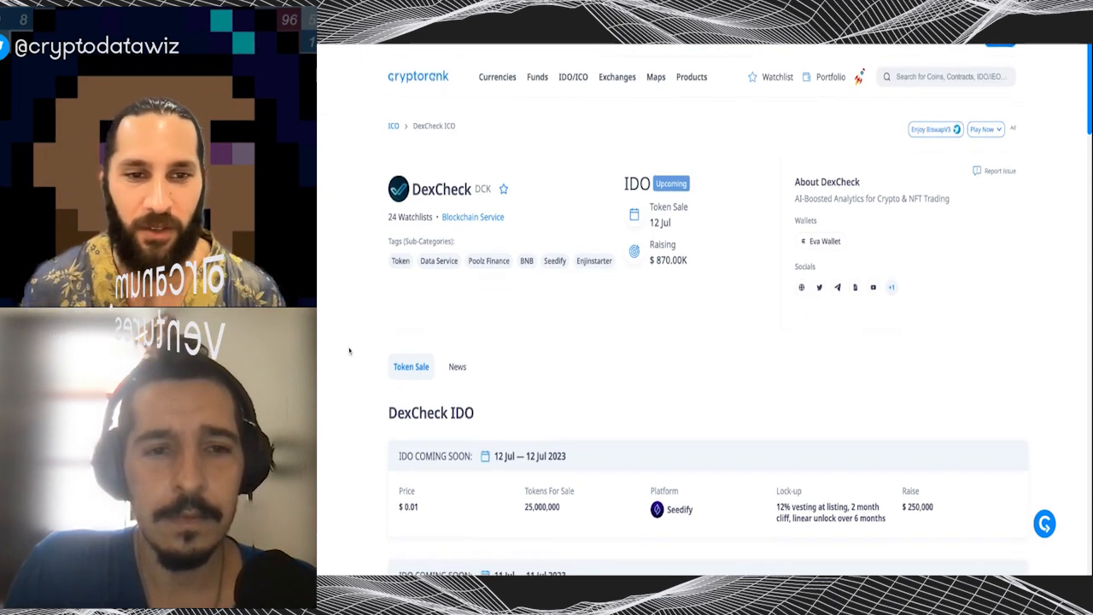
pyautogui.scroll(-3)
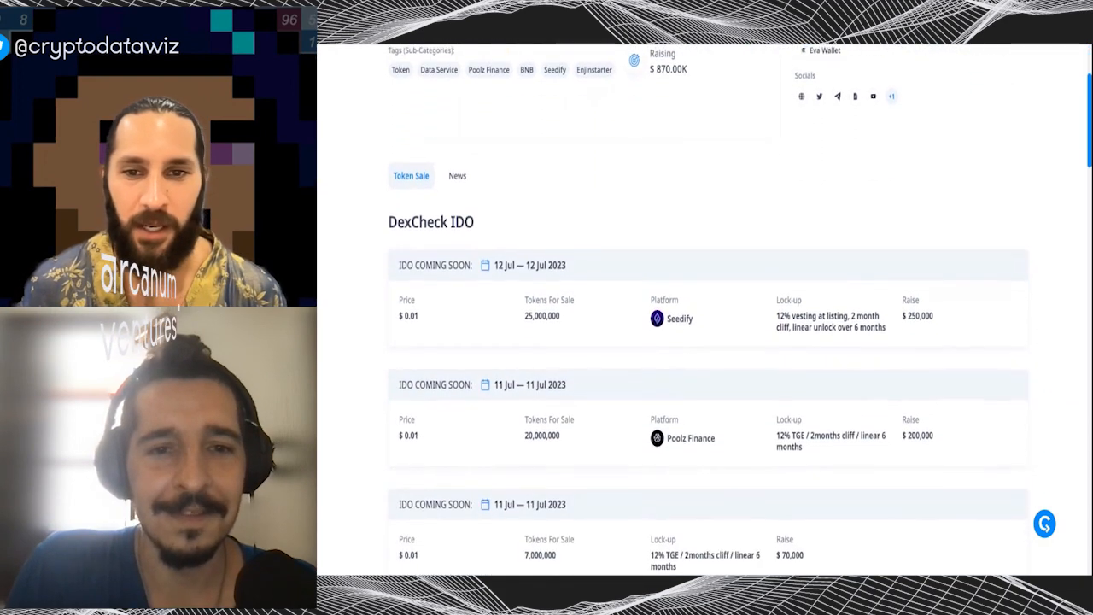
pyautogui.scroll(-3)
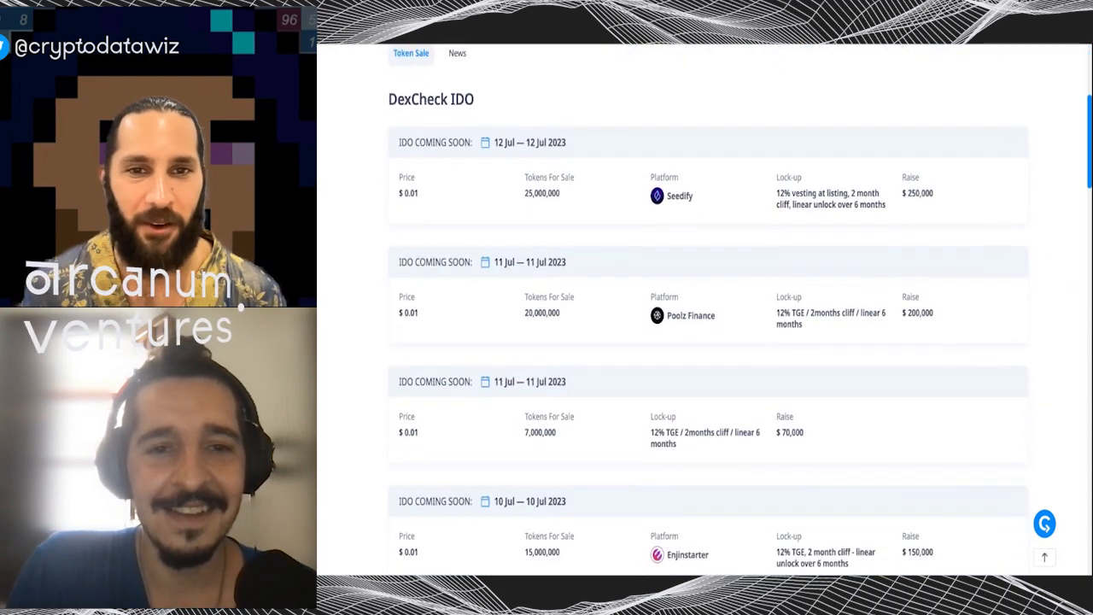
pyautogui.scroll(-3)
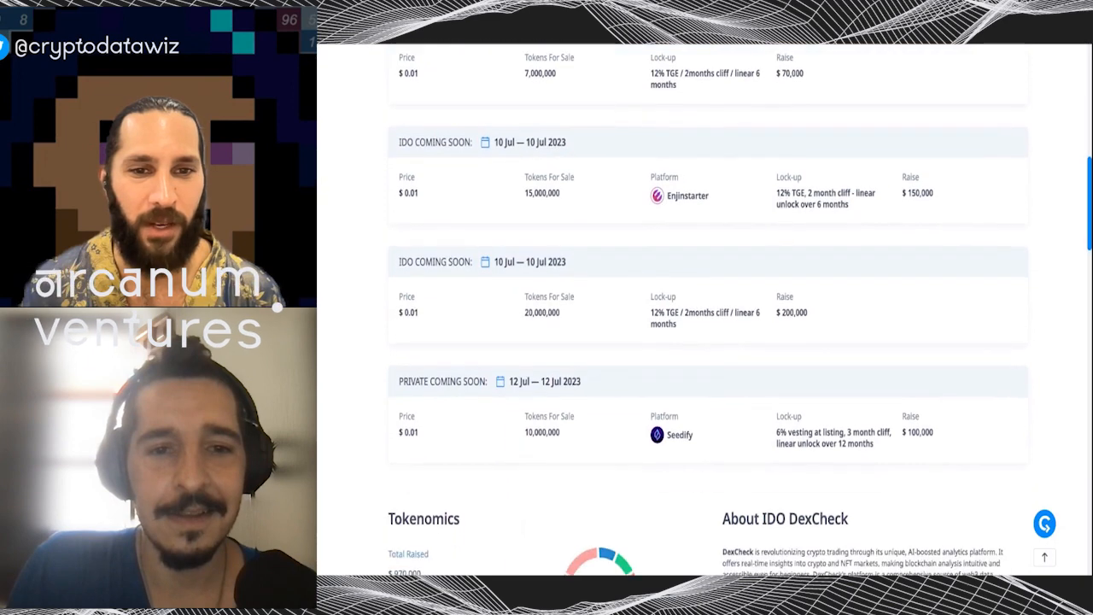
pyautogui.scroll(-3)
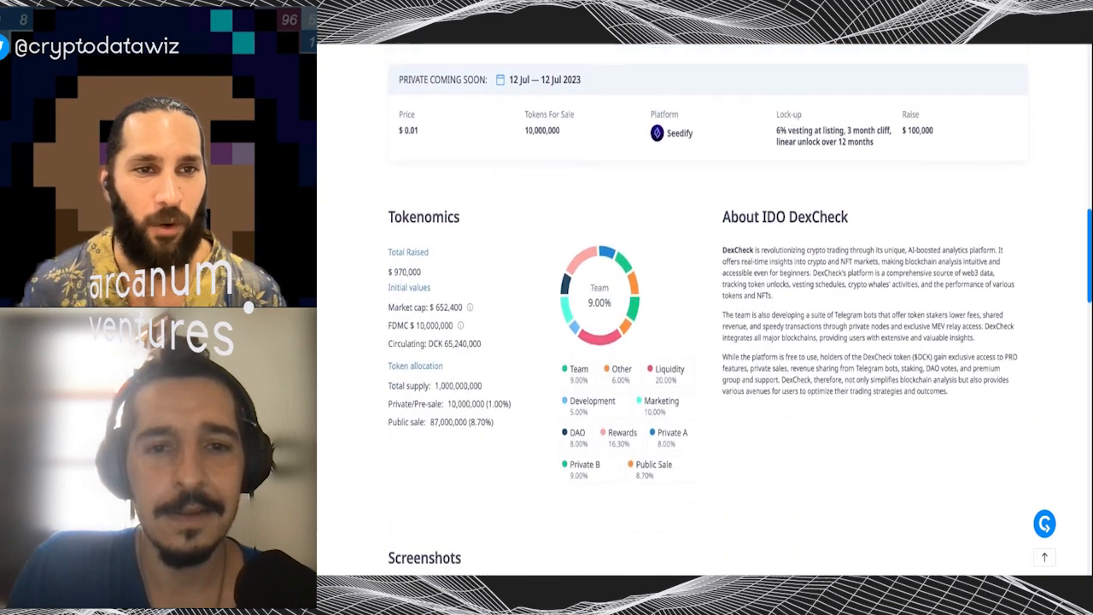
pyautogui.scroll(-3)
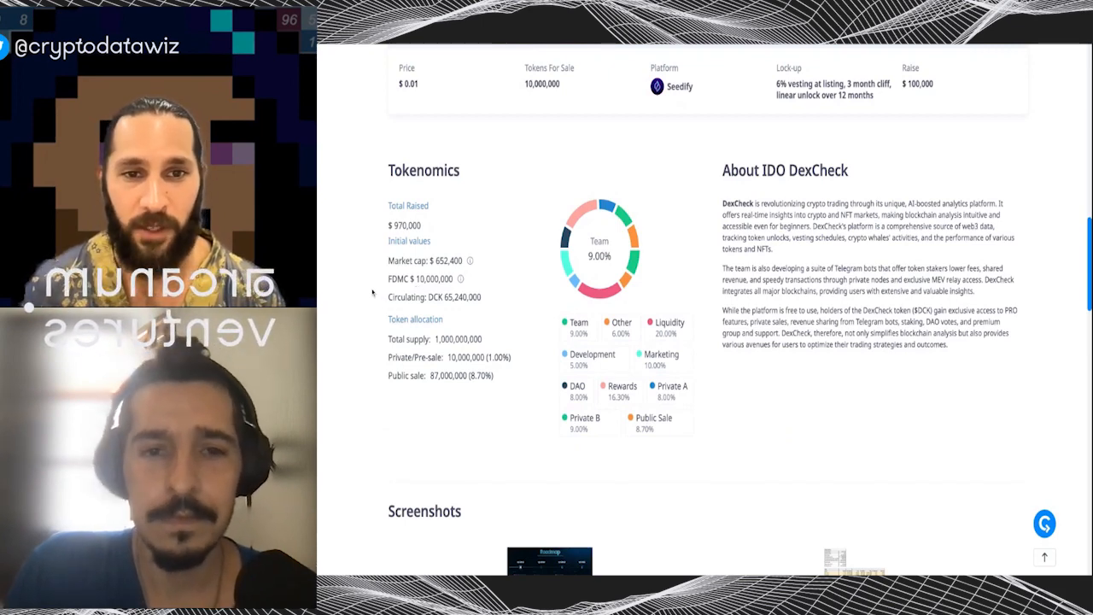
pyautogui.scroll(-3)
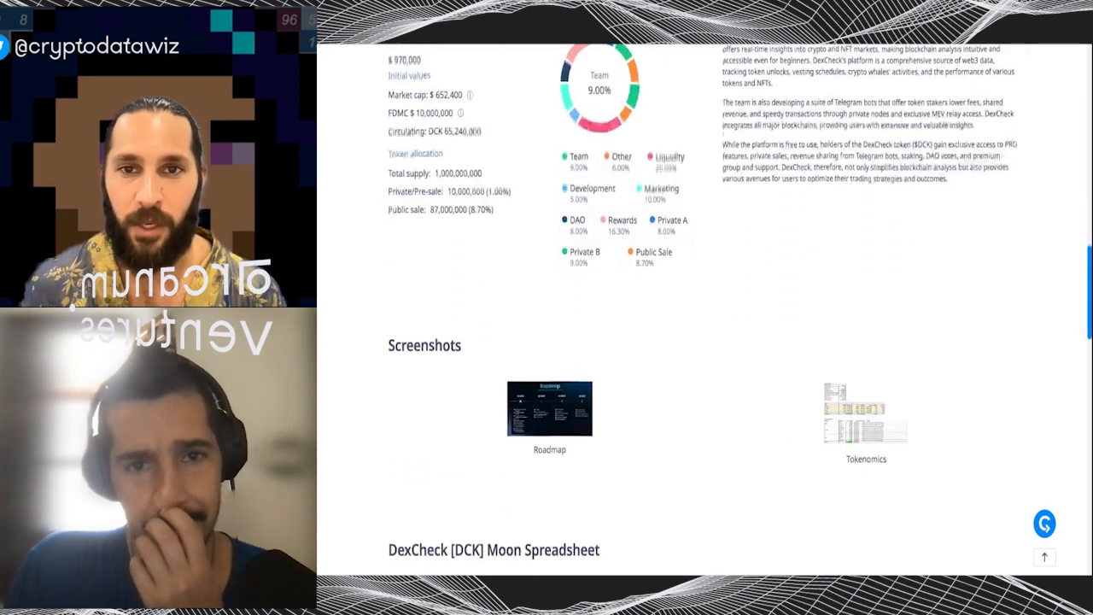
pyautogui.scroll(3)
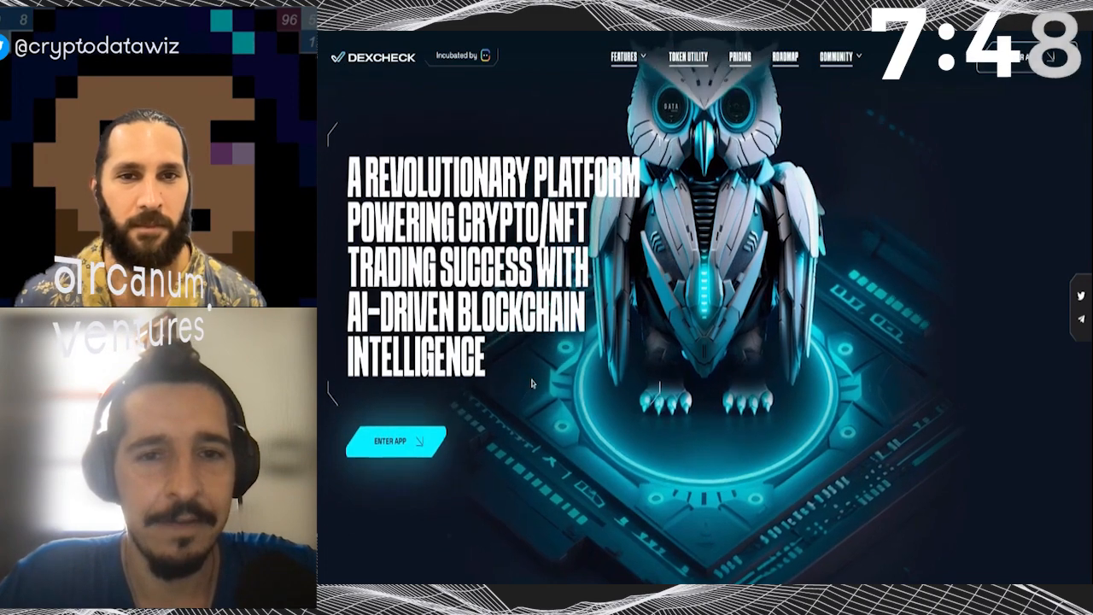
# Scroll the DexCheck homepage past the hero to the 'Why Choose DexCheck' section.
pyautogui.scroll(-3)
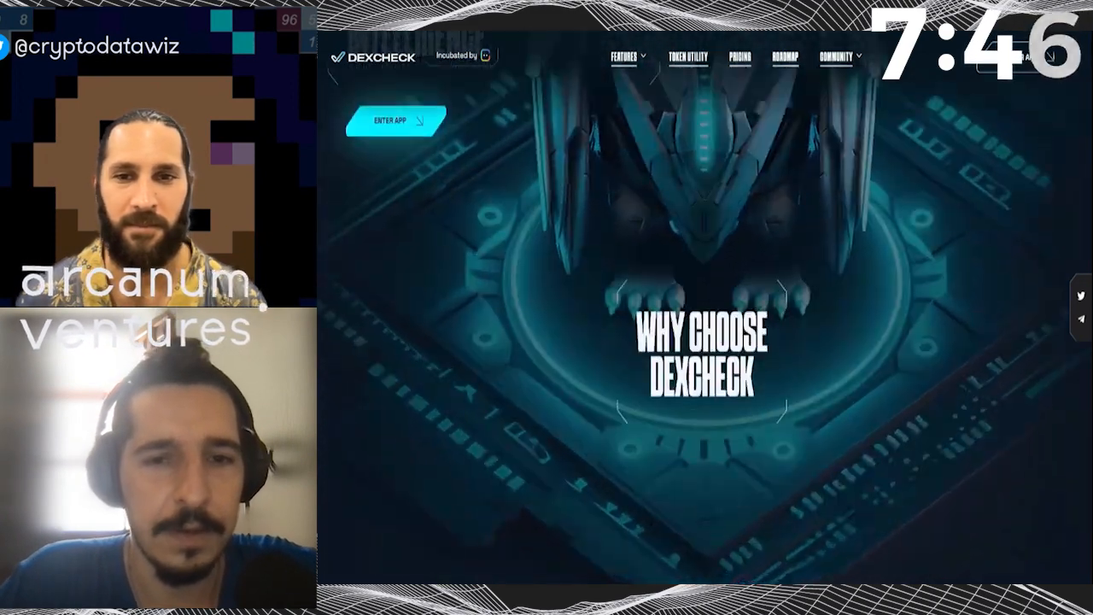
# Scroll past the four Why Choose benefits to the NFT Whales Tracker product preview.
pyautogui.scroll(-3)
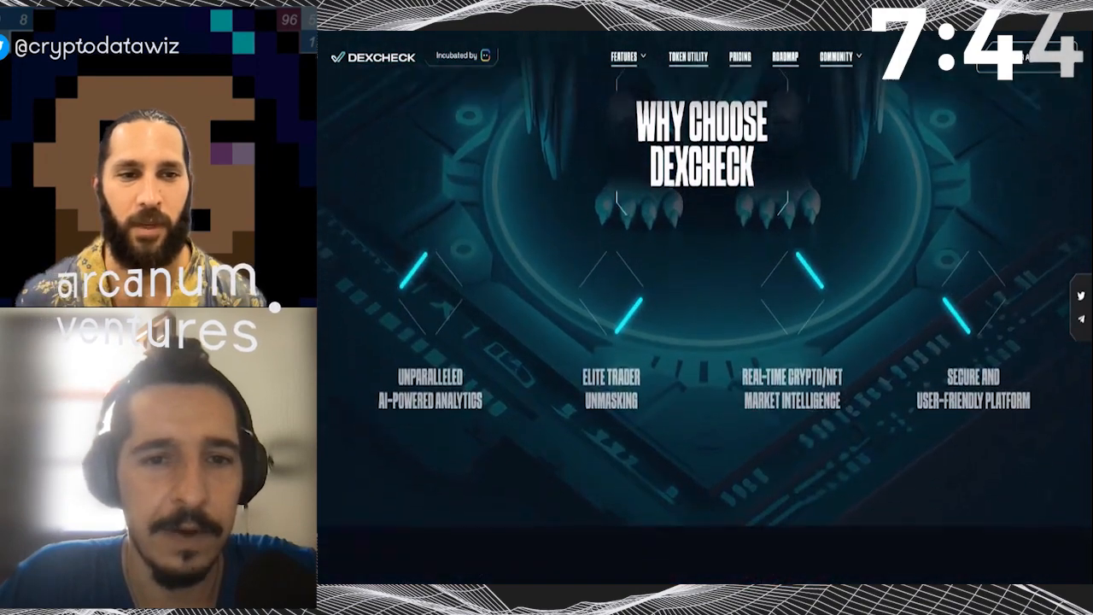
pyautogui.scroll(-3)
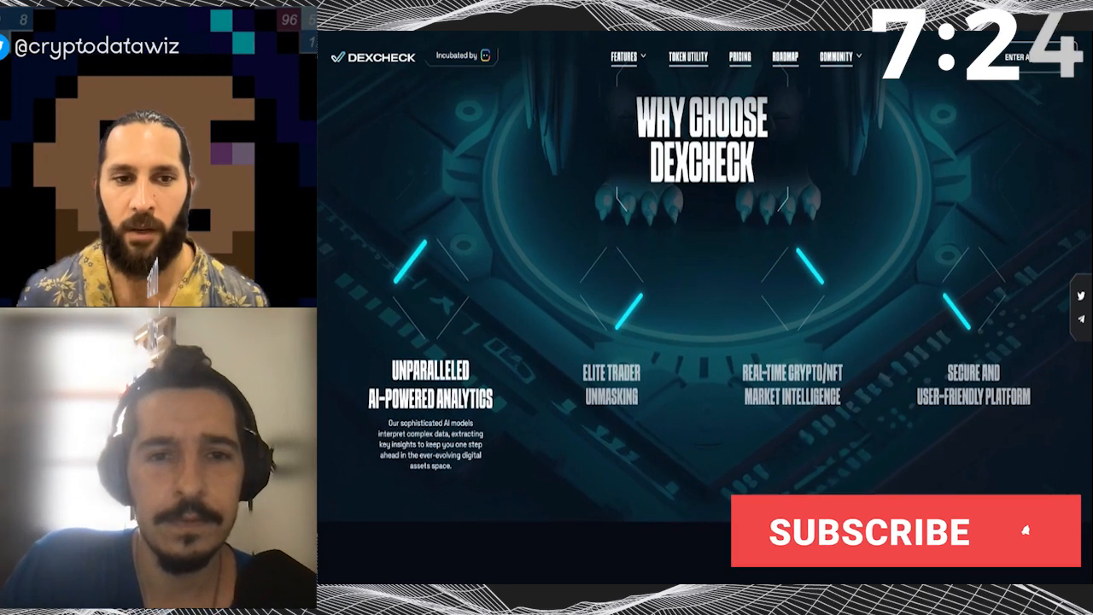
pyautogui.scroll(-3)
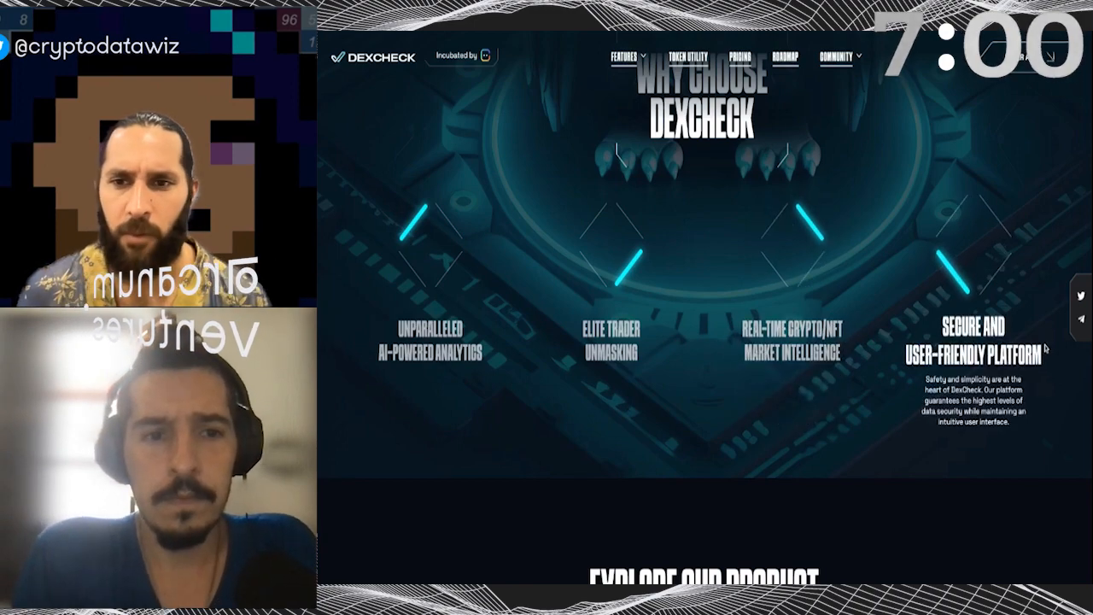
pyautogui.scroll(-3)
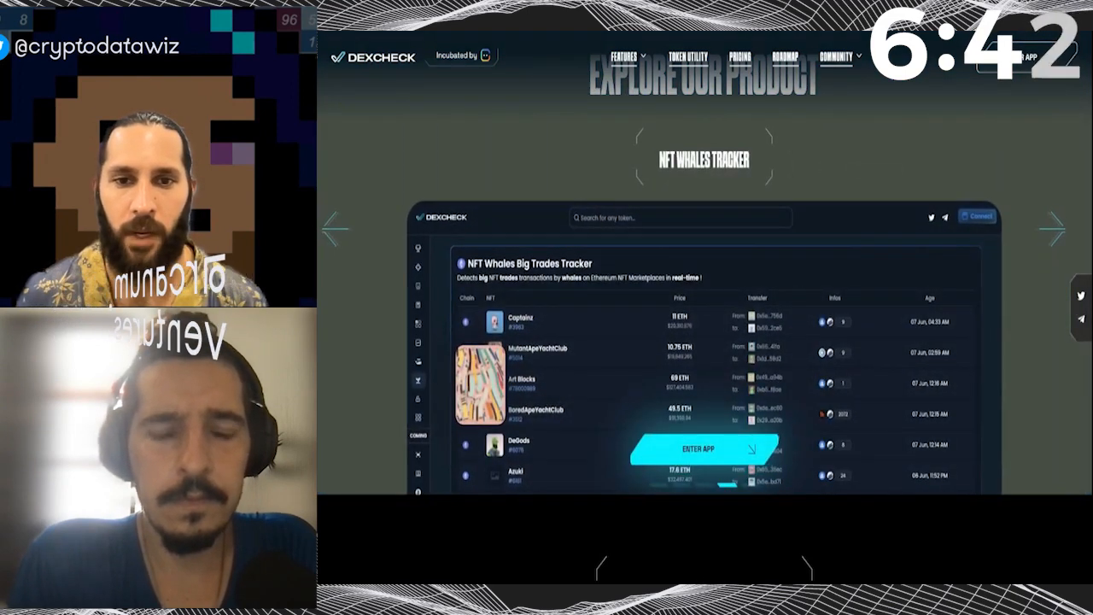
# Scroll to Token Utility, showing $DCK benefits like PRO analytics, DAO governance and staking rewards.
pyautogui.scroll(-3)
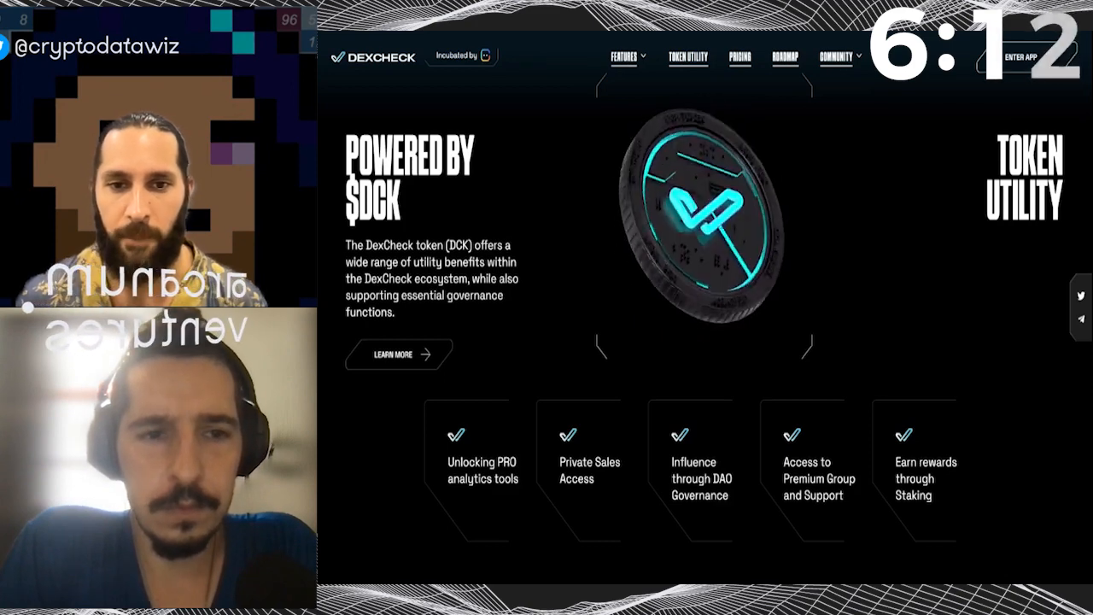
pyautogui.moveTo(744, 510)
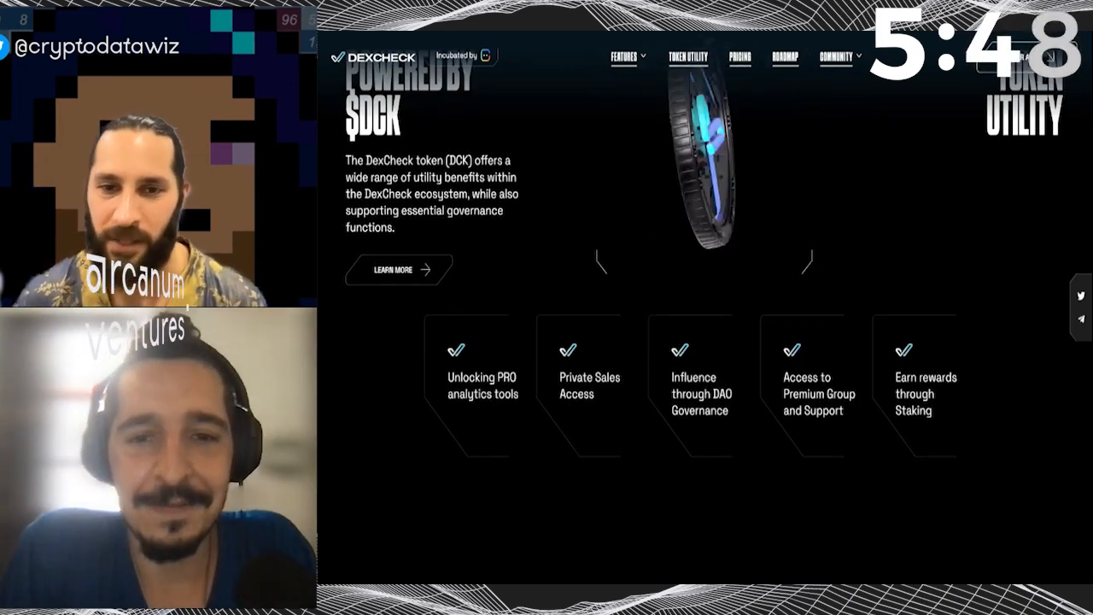
# Scroll past the four Robust Tokenomics principles until the Pricing heading appears.
pyautogui.scroll(-3)
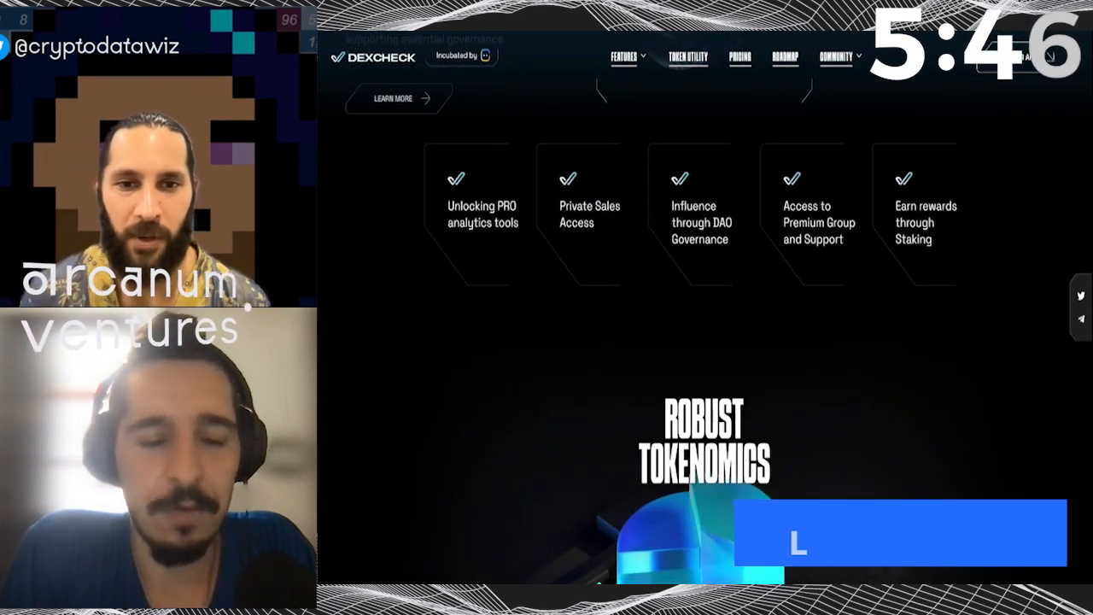
pyautogui.scroll(-3)
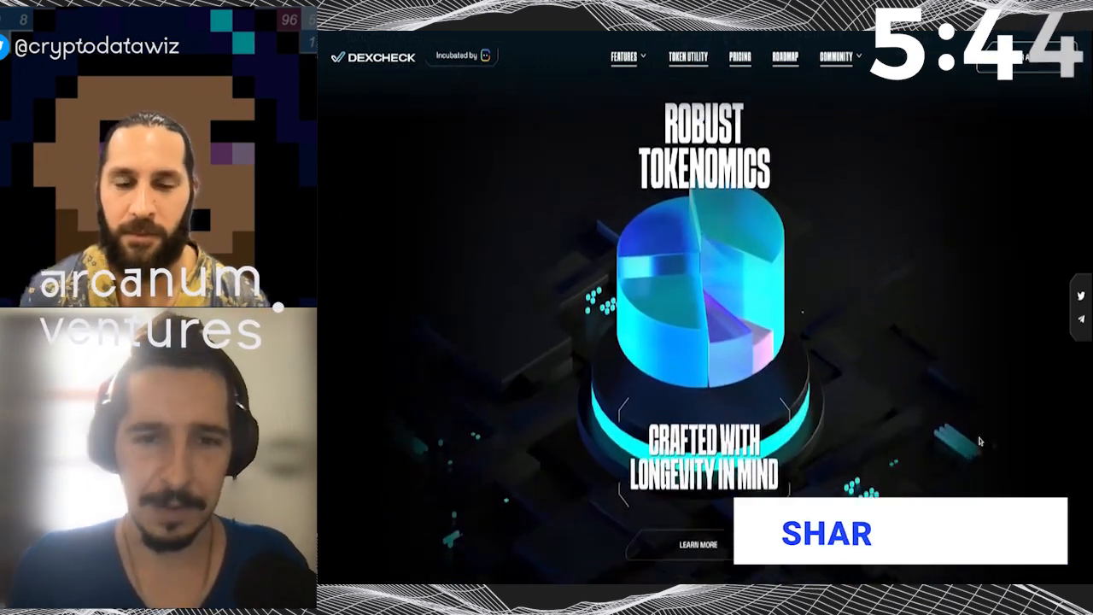
pyautogui.scroll(-3)
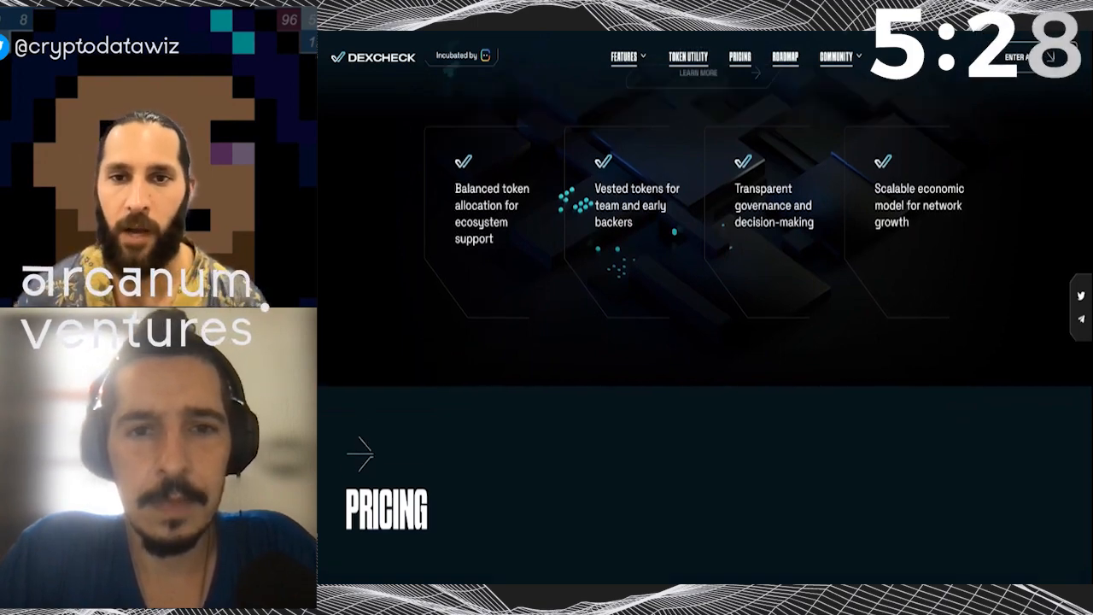
pyautogui.scroll(3)
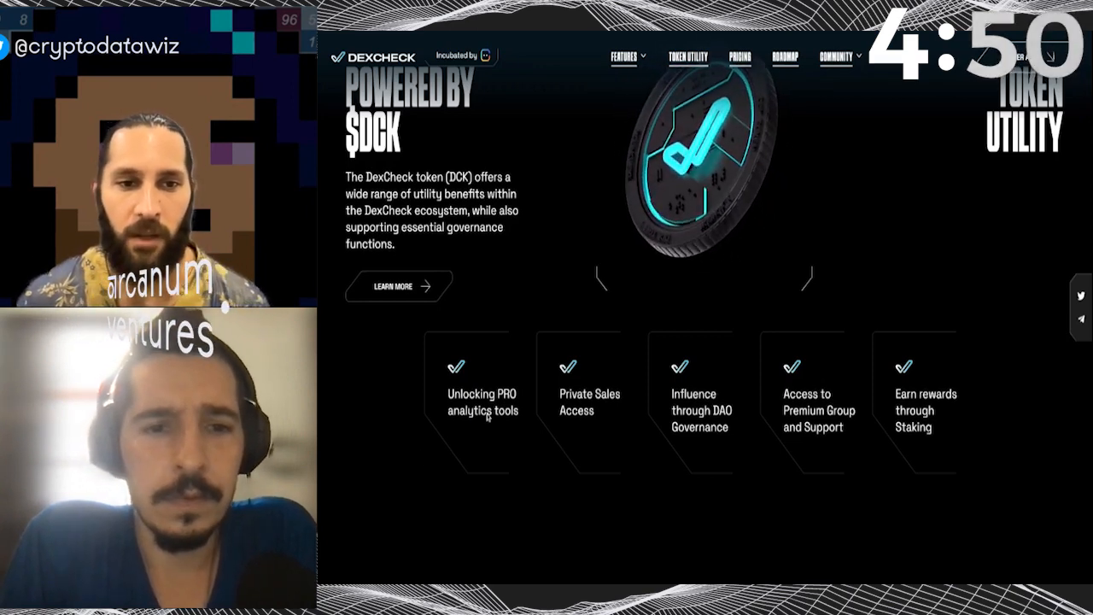
pyautogui.moveTo(491, 440)
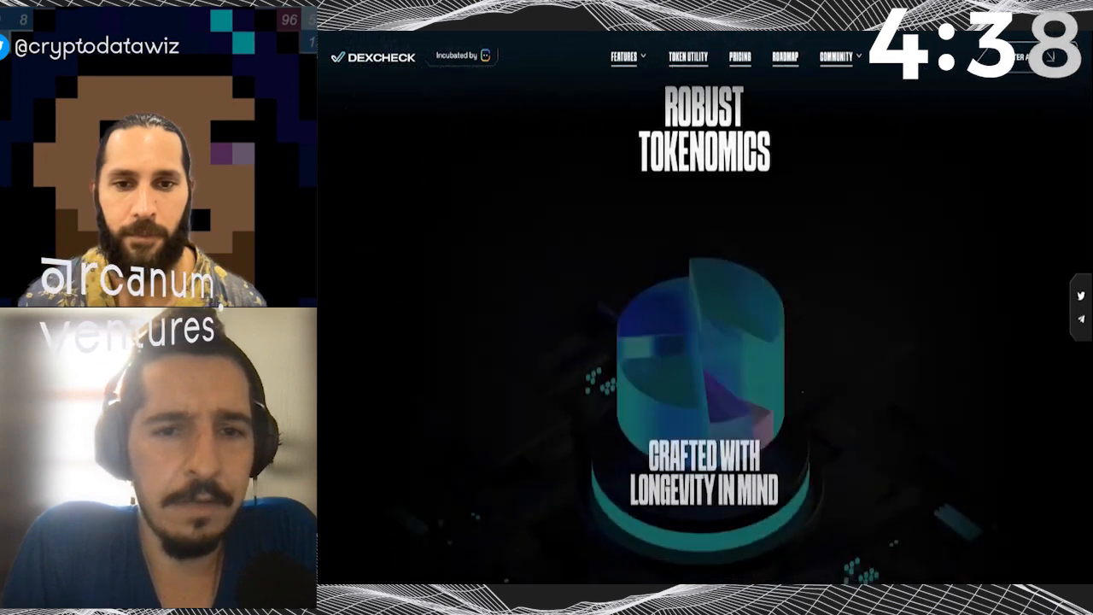
pyautogui.scroll(-3)
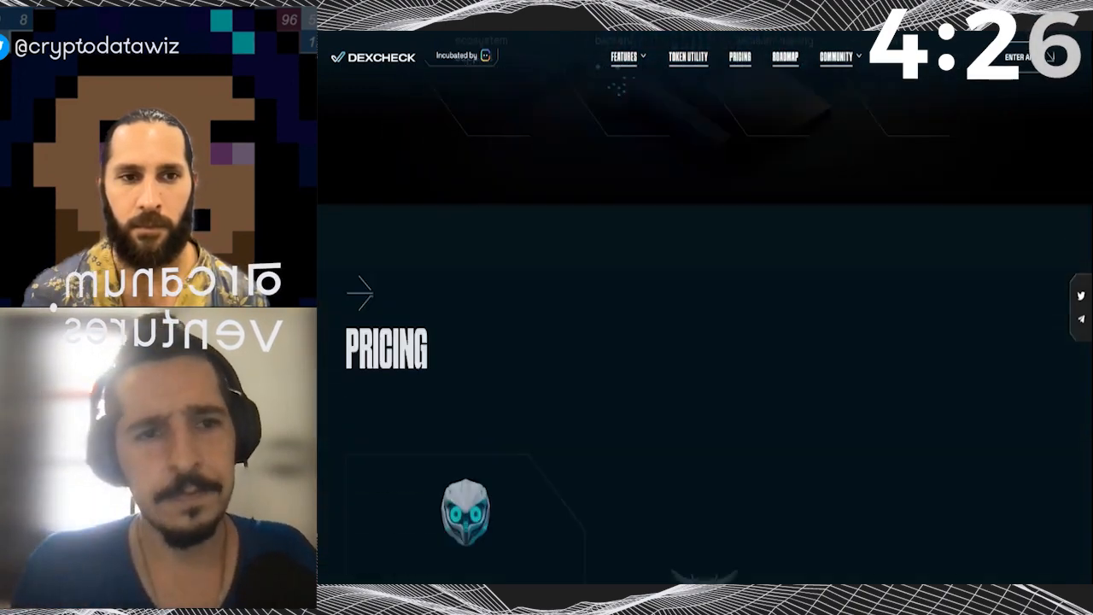
# Review the Rookie (free), Expert ($2,000 stake) and Oracle ($10,000 stake) pricing tiers.
pyautogui.scroll(-3)
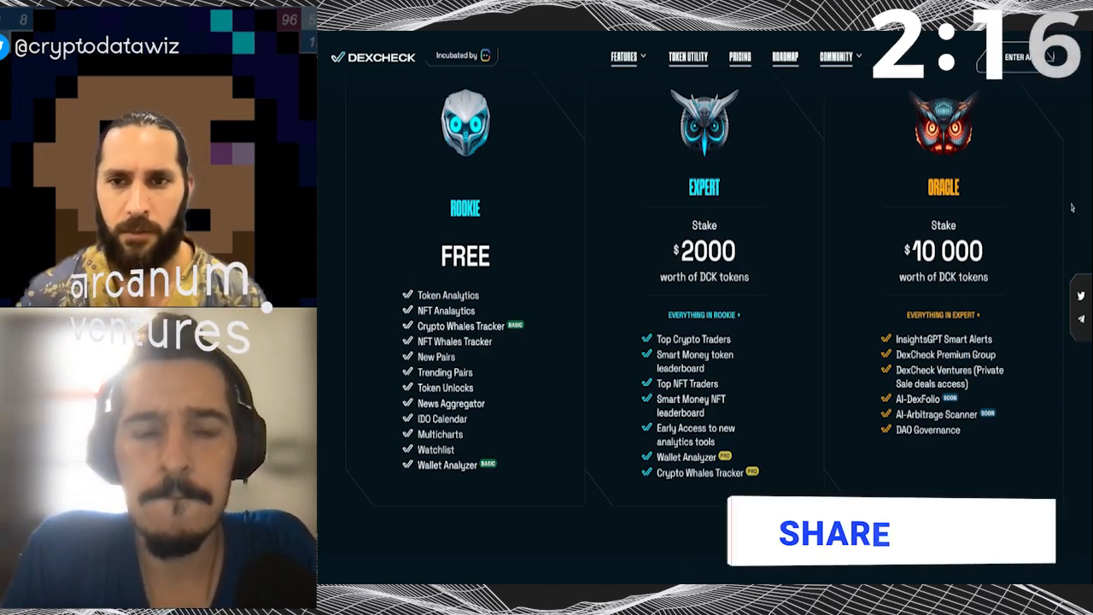
pyautogui.scroll(-3)
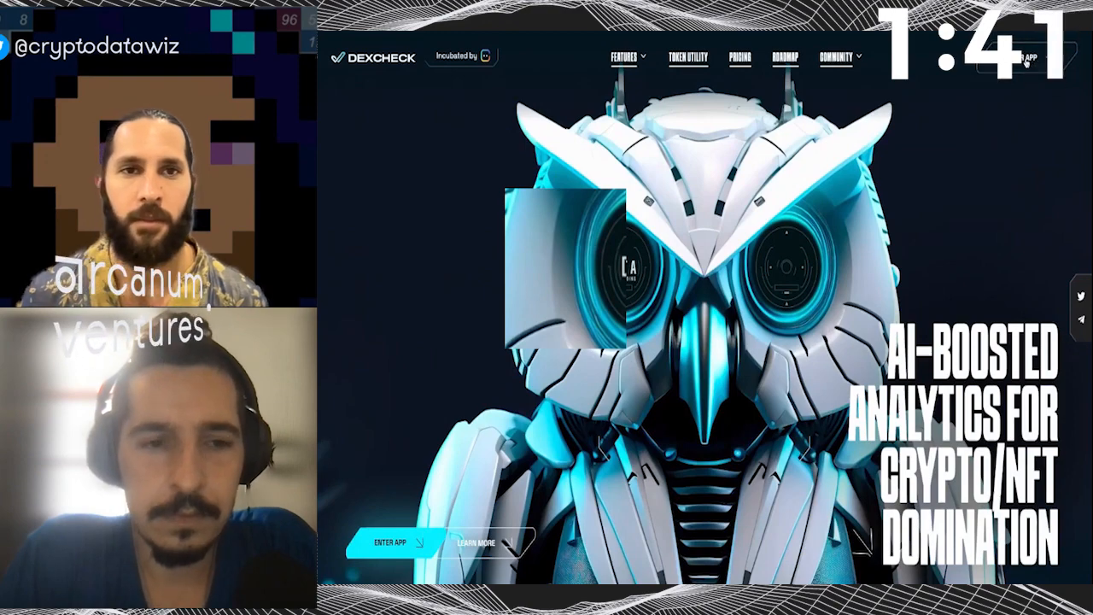
# Launch the DexCheck app with Enter App to reach the Crypto Market Overview dashboard.
pyautogui.click(395, 543)
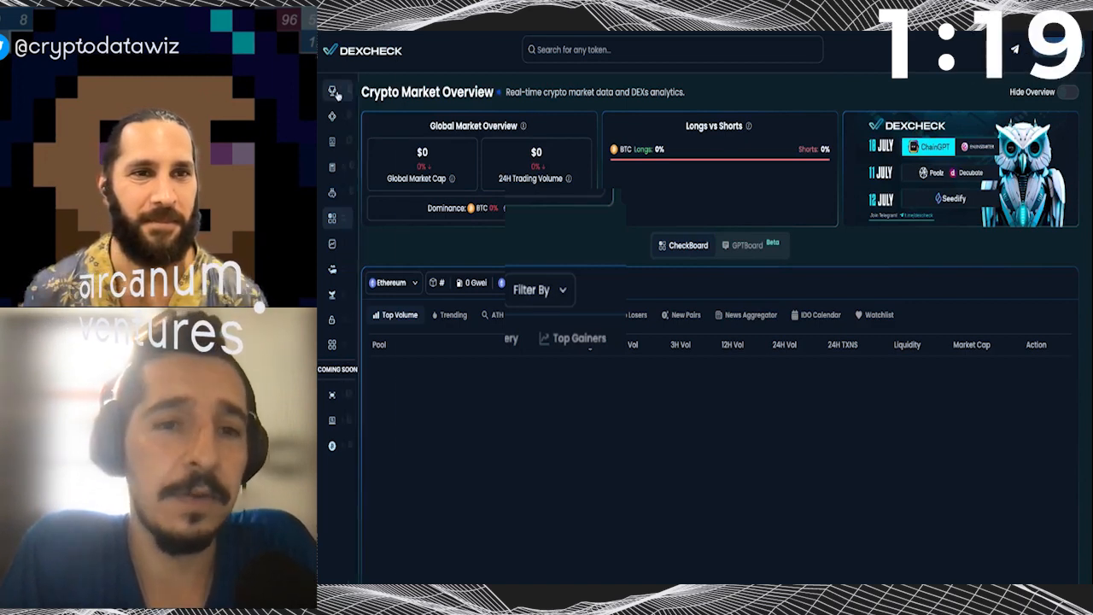
# Reveal the app's tools: Top Crypto Traders, InsightsGPT, Wallet Analyzer, CheckBoard and AI-DexFolio.
pyautogui.click(332, 91)
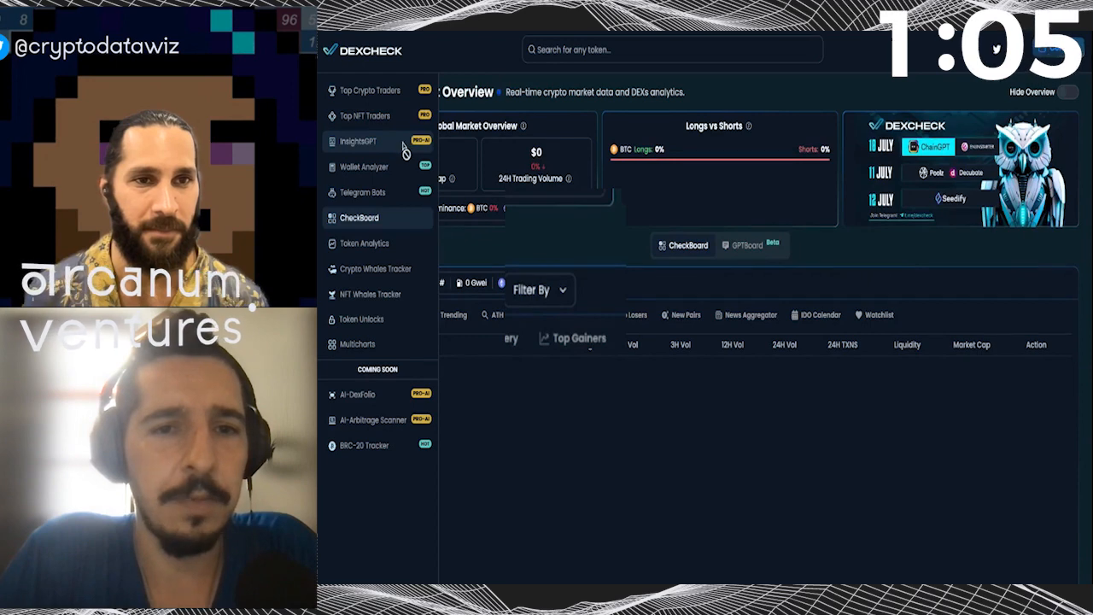
pyautogui.moveTo(404, 167)
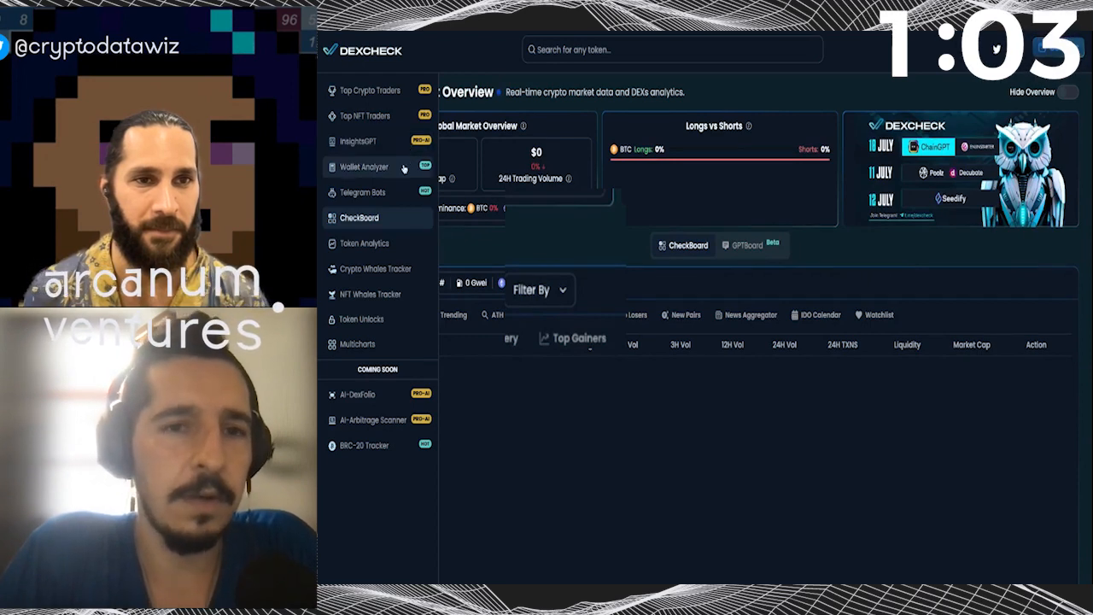
pyautogui.moveTo(400, 195)
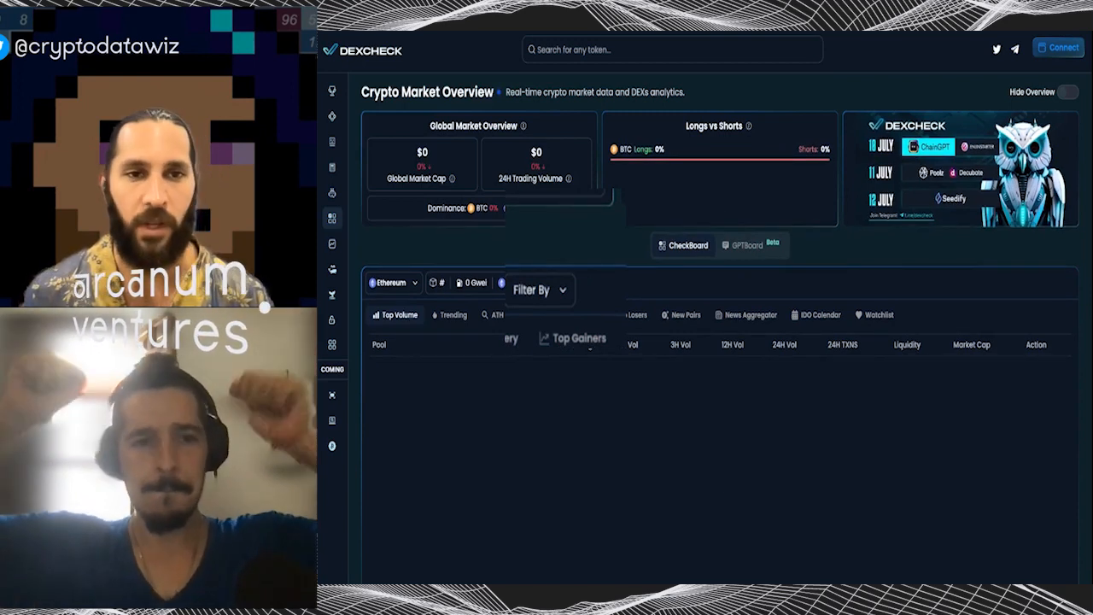
# Expand the trader-tracking menu and open the Top Crypto Traders rankings.
pyautogui.click(331, 90)
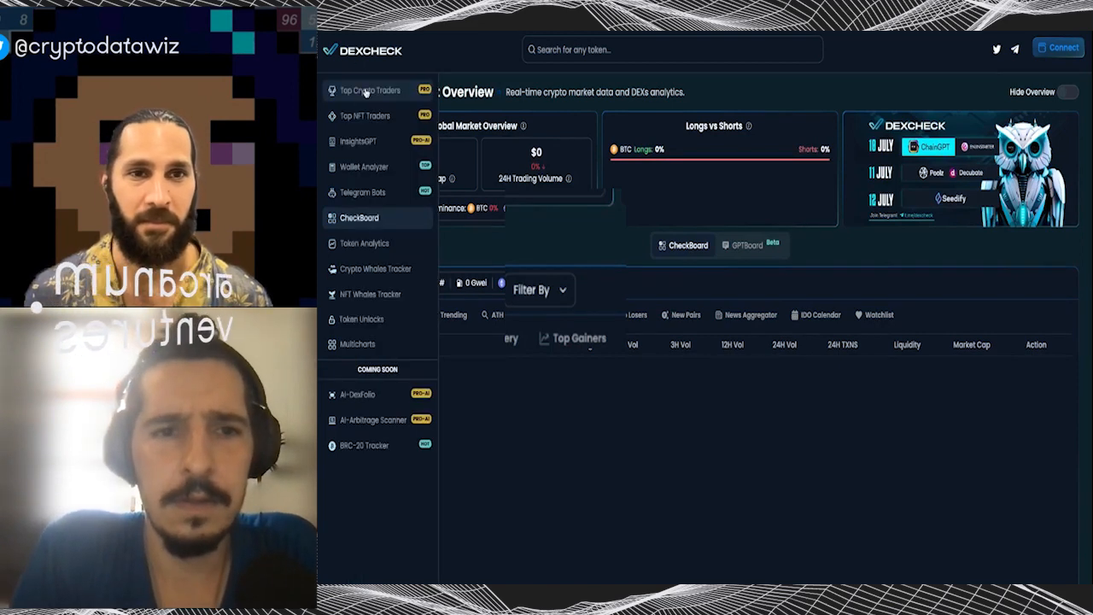
pyautogui.click(369, 91)
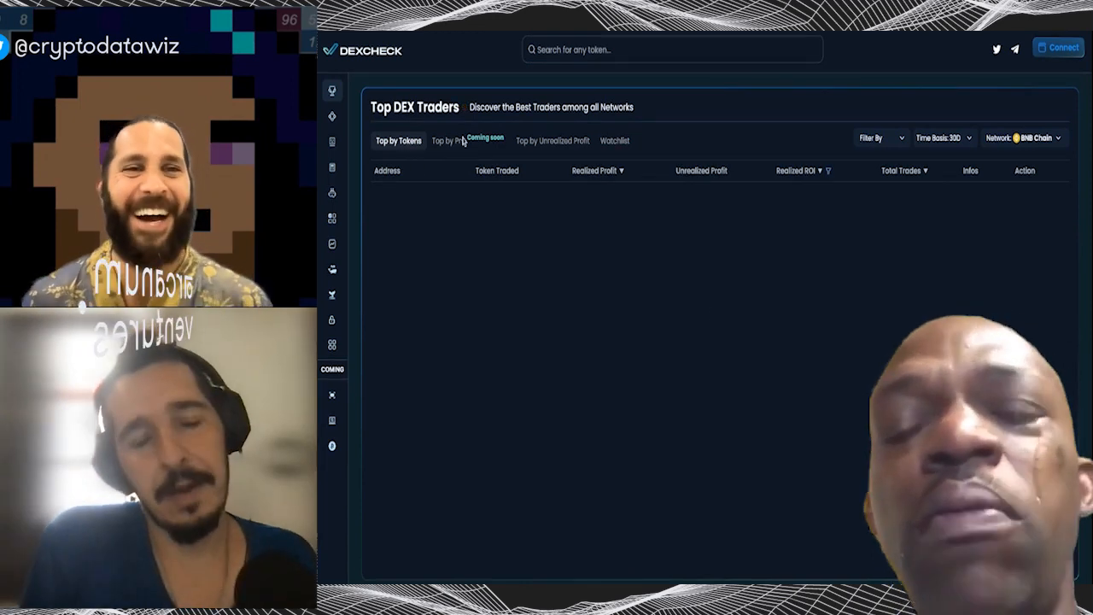
# View traders ranked by unrealized profit, then open the Top NFT Traders rankings.
pyautogui.click(551, 140)
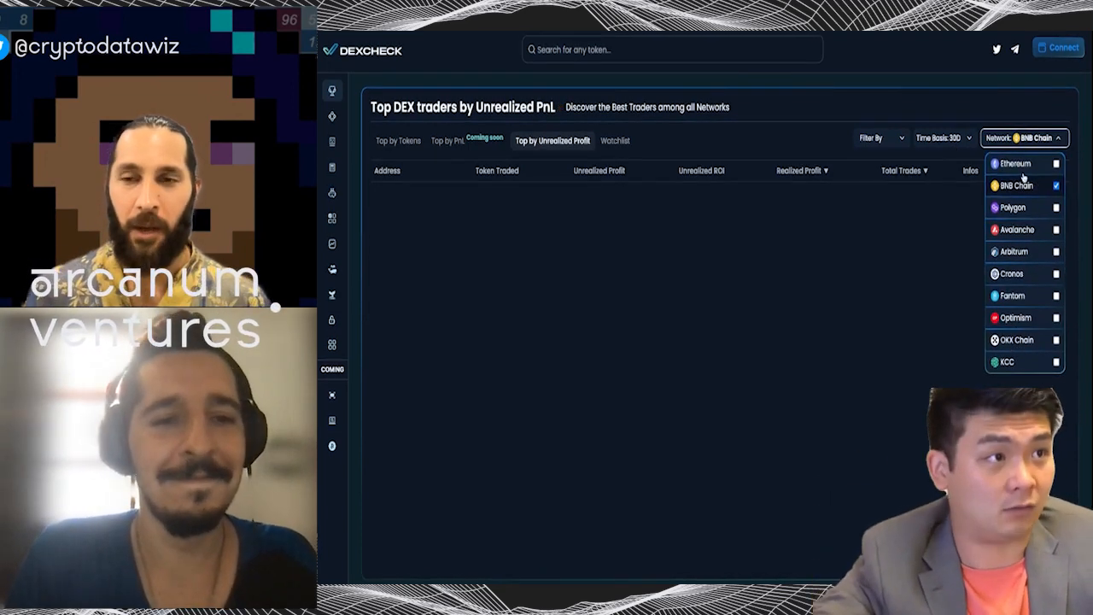
pyautogui.moveTo(728, 274)
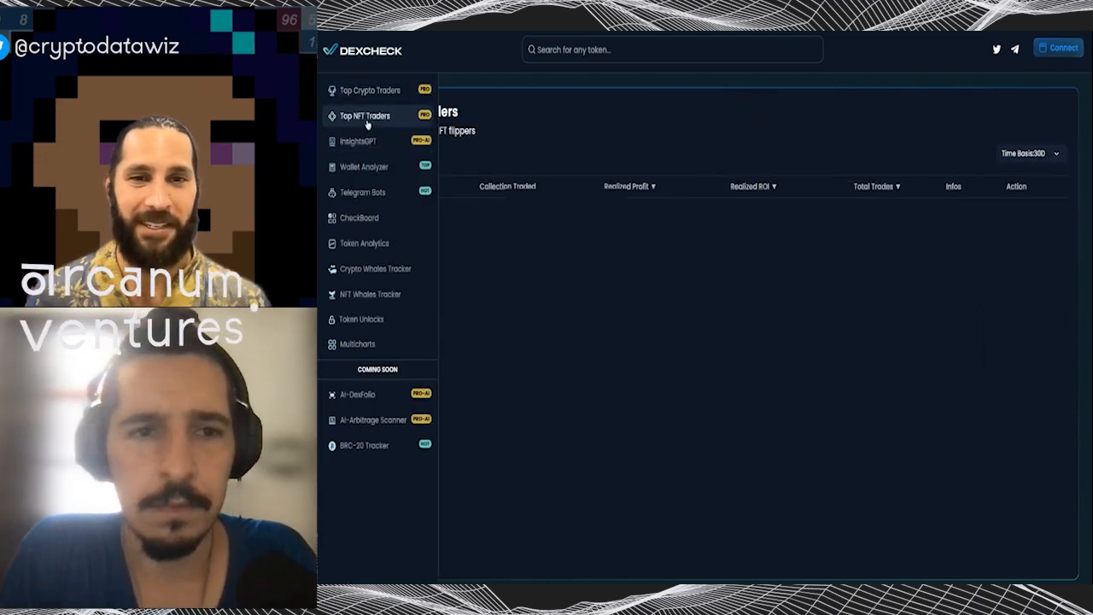
pyautogui.click(364, 115)
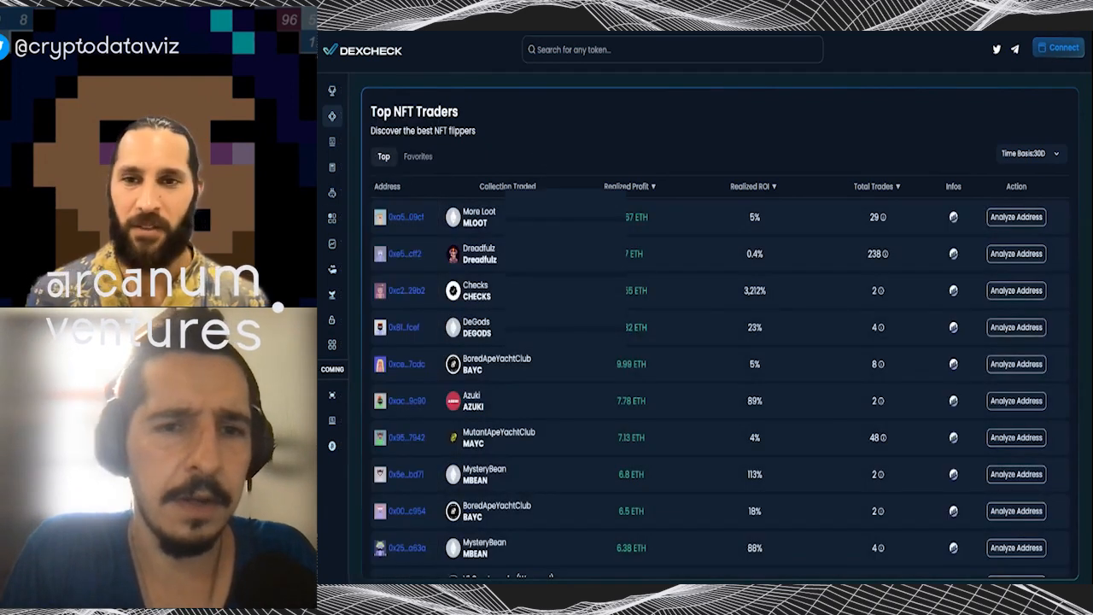
pyautogui.moveTo(554, 260)
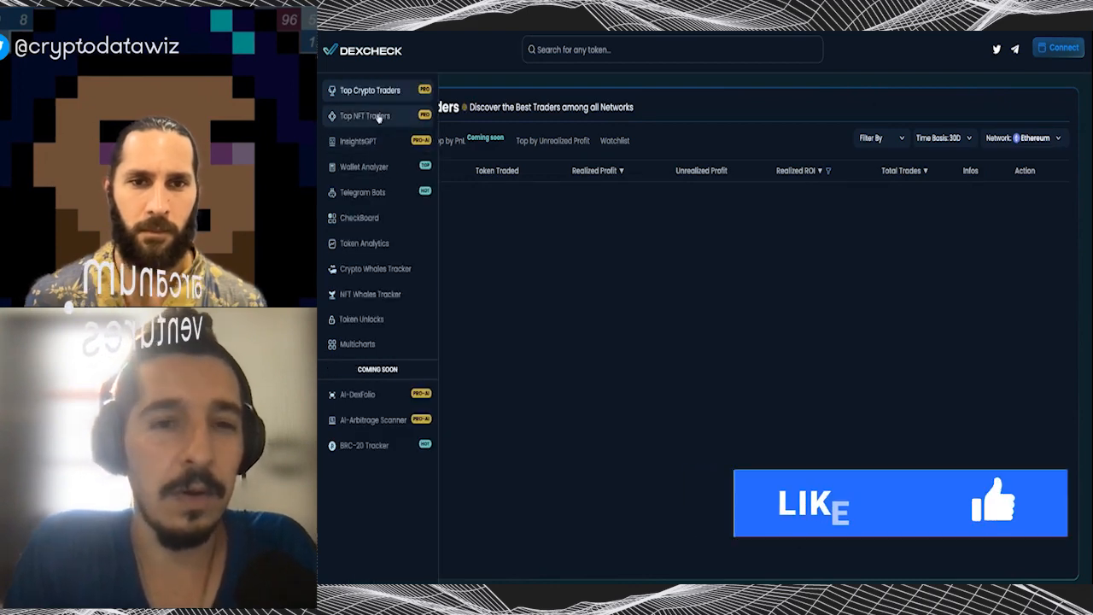
pyautogui.click(364, 116)
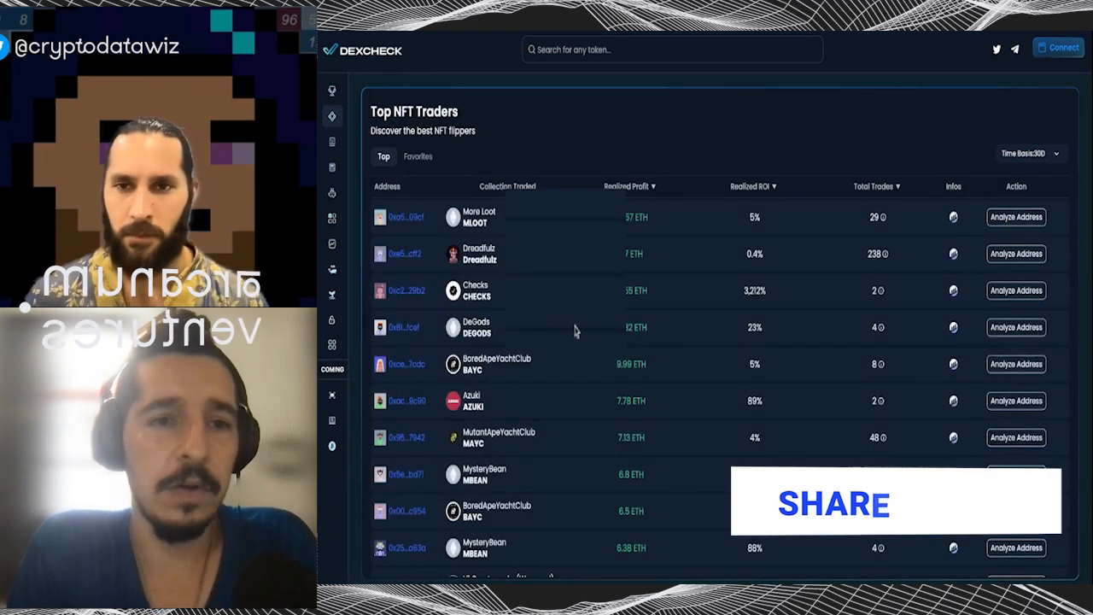
pyautogui.scroll(-3)
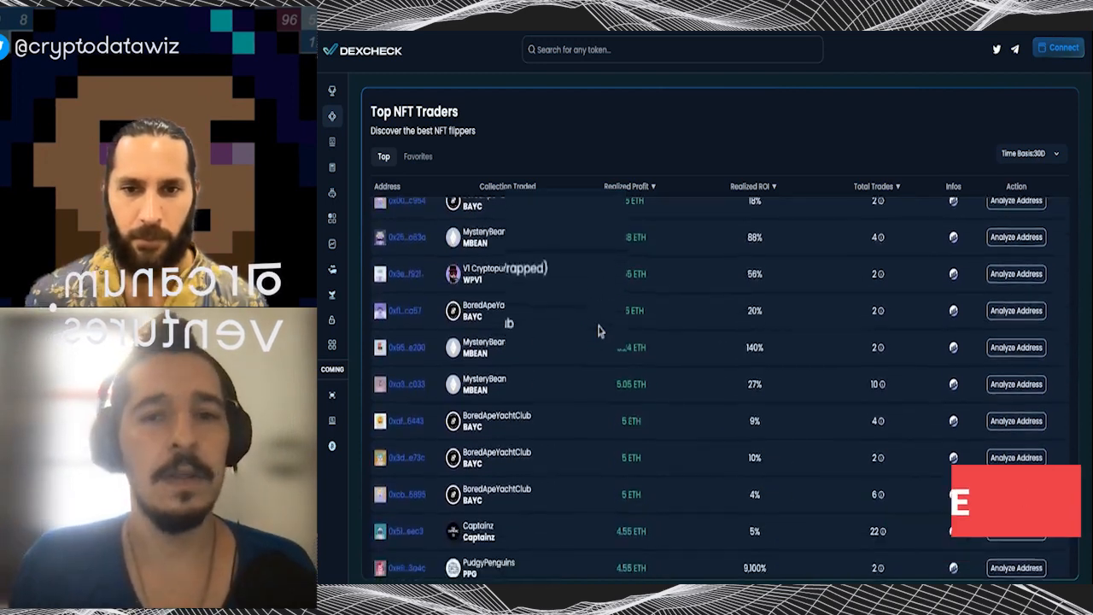
pyautogui.scroll(3)
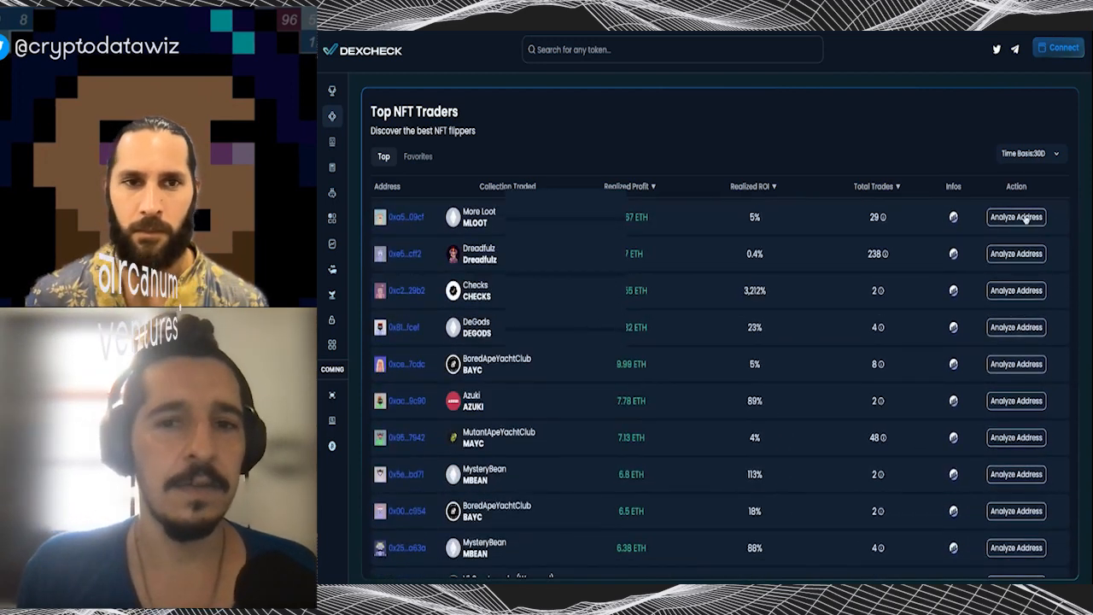
pyautogui.click(1015, 216)
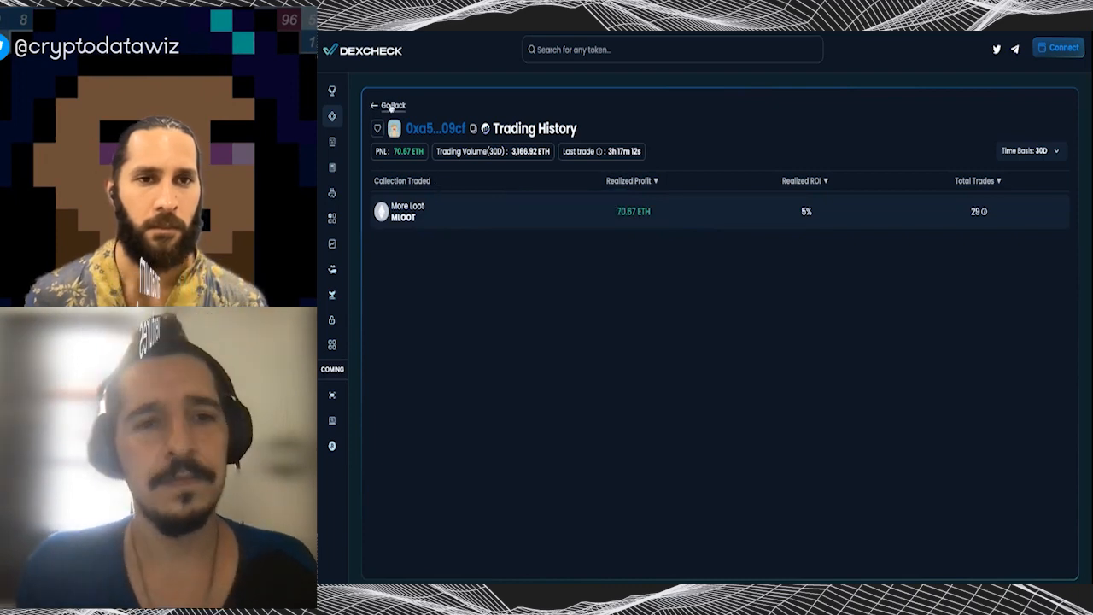
pyautogui.click(388, 105)
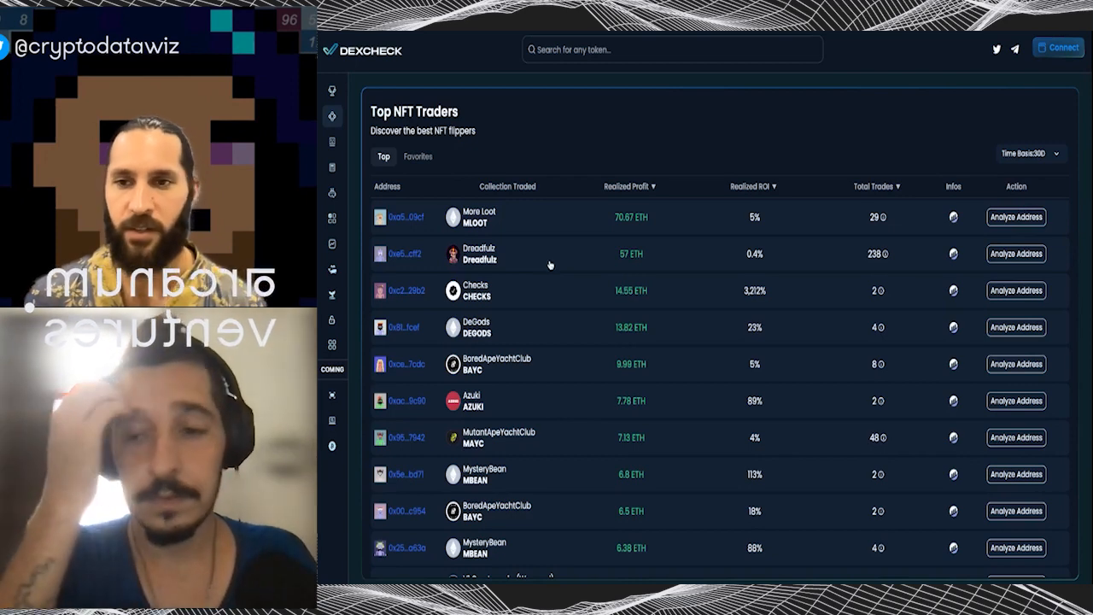
pyautogui.moveTo(580, 166)
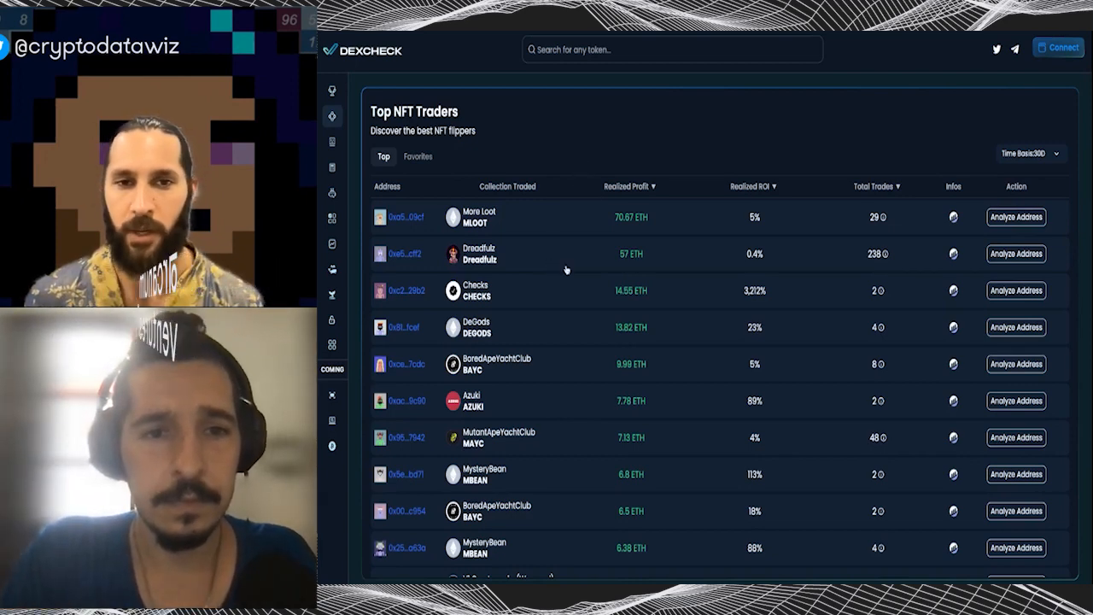
pyautogui.scroll(-3)
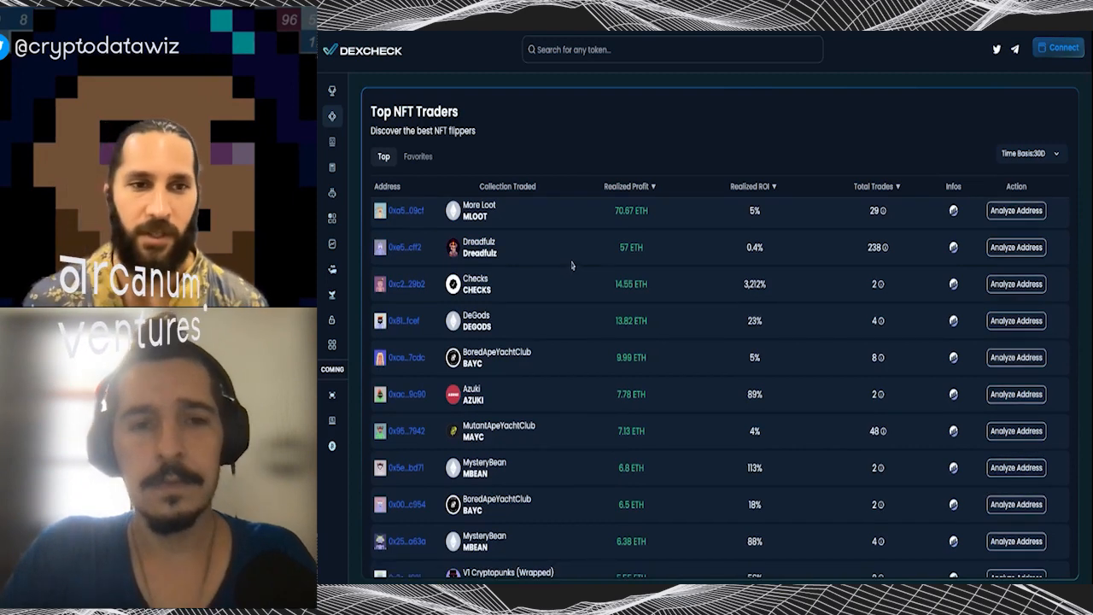
pyautogui.scroll(-3)
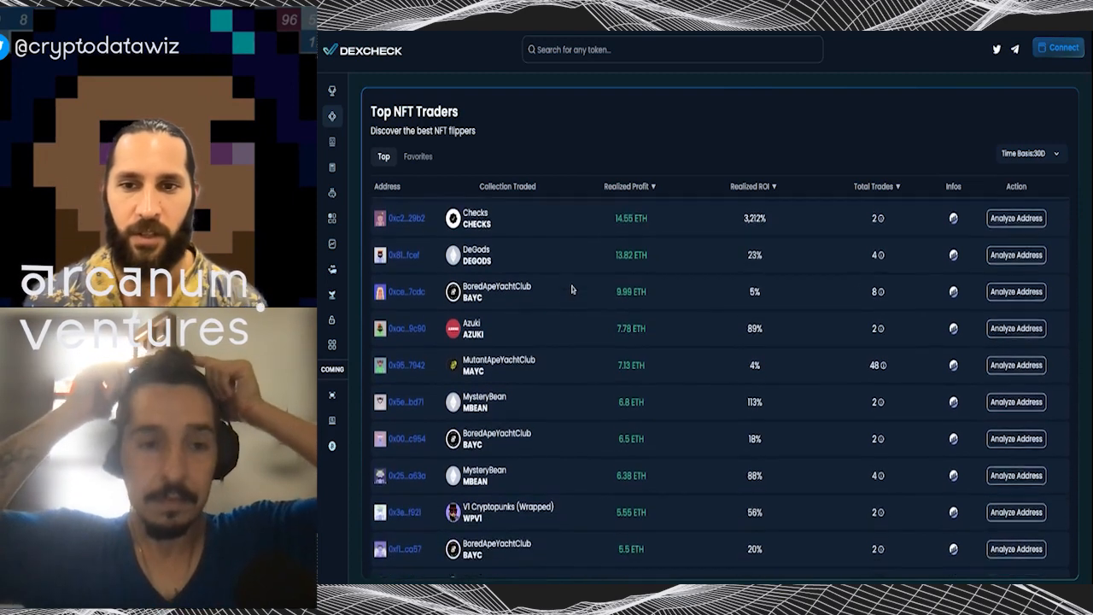